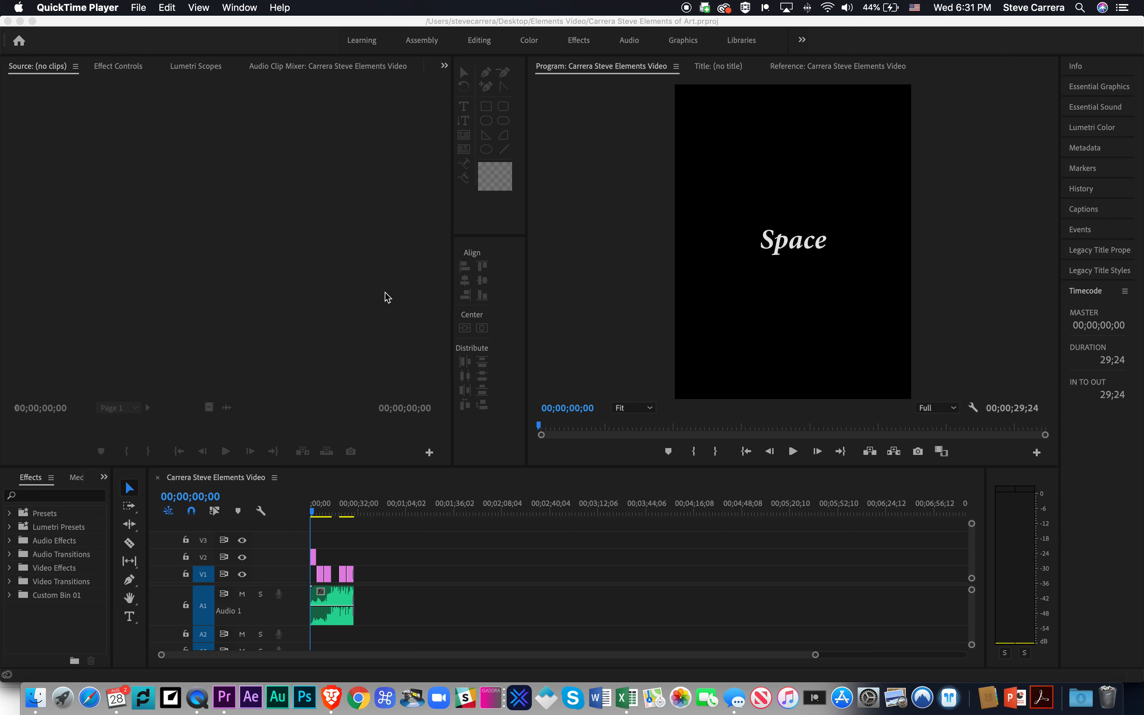
mouse_move(215, 191)
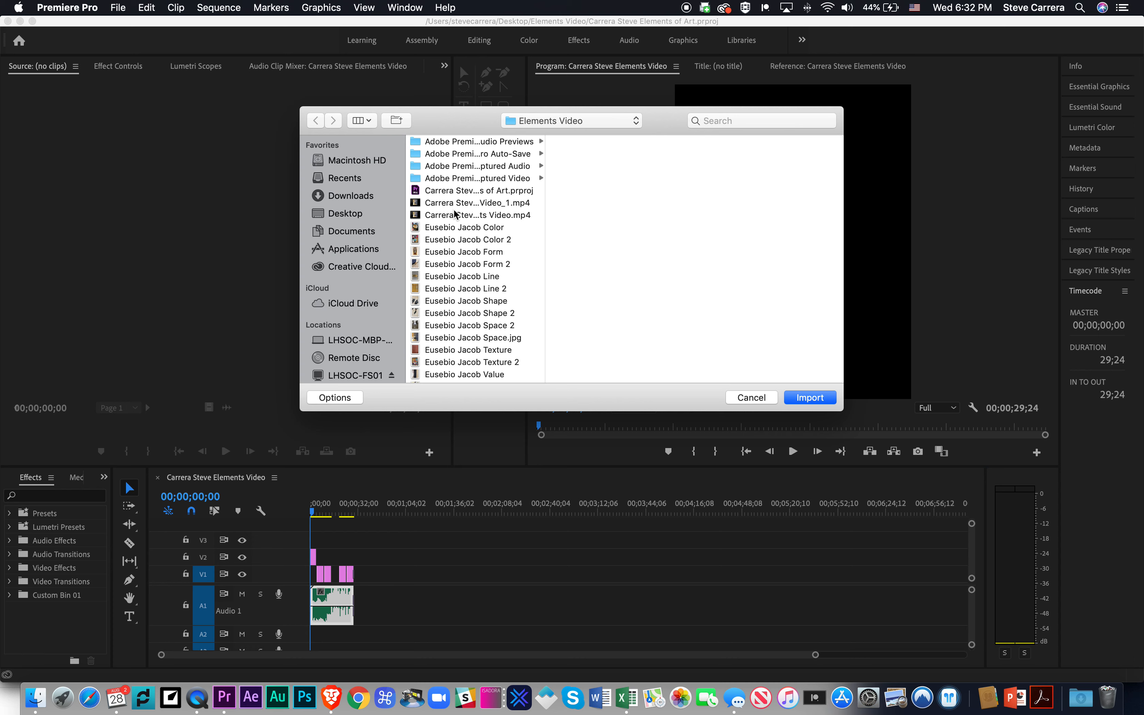
Import Elements Video_1.mp4 from the Elements Video folder into the project
left_click(477, 203)
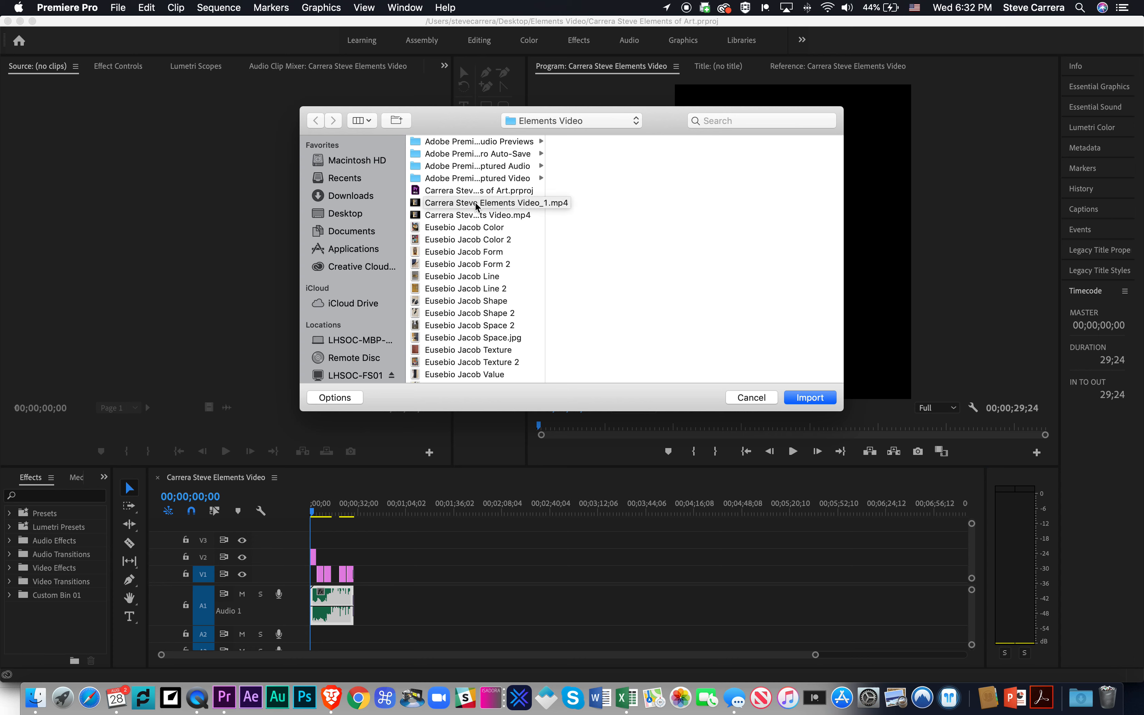
left_click(494, 203)
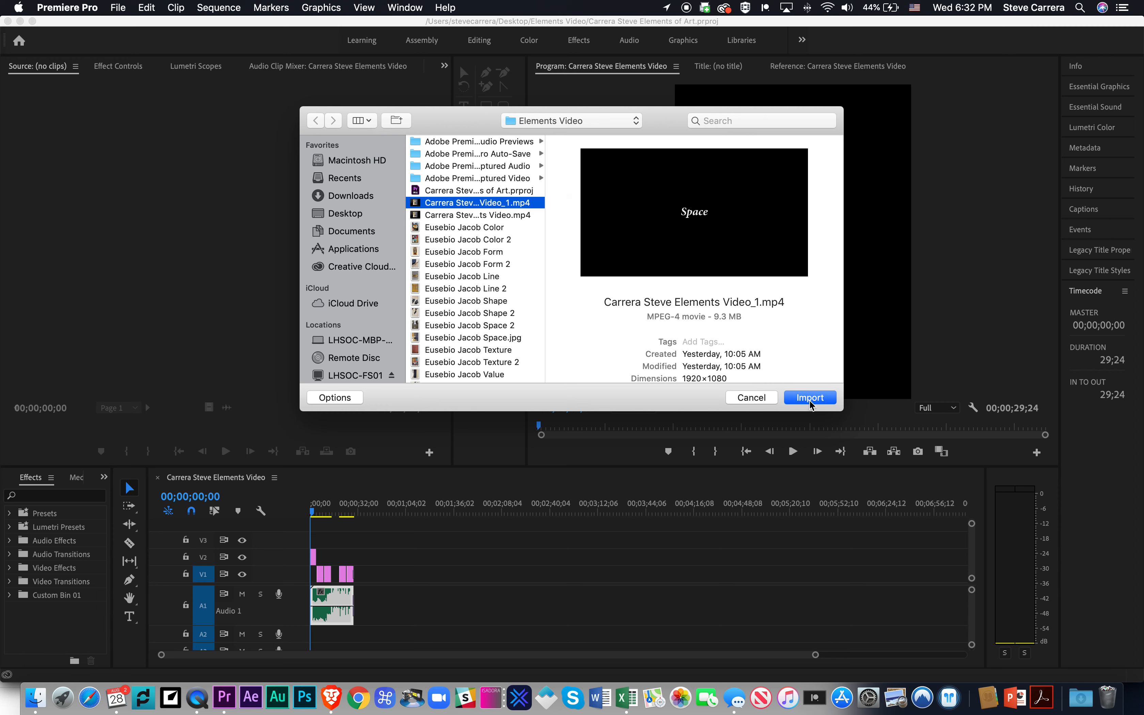
left_click(808, 398)
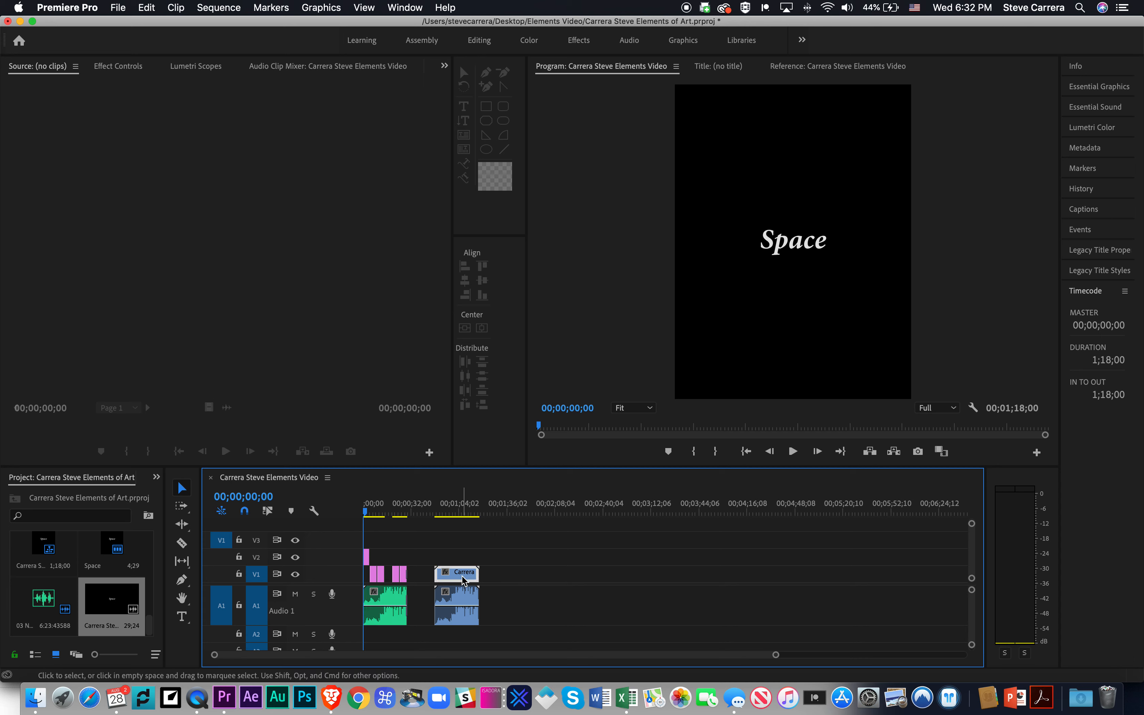
Position the Video_1 clip on V1/A1 after the existing clips, sequence ending at 1;22;17
left_click(456, 591)
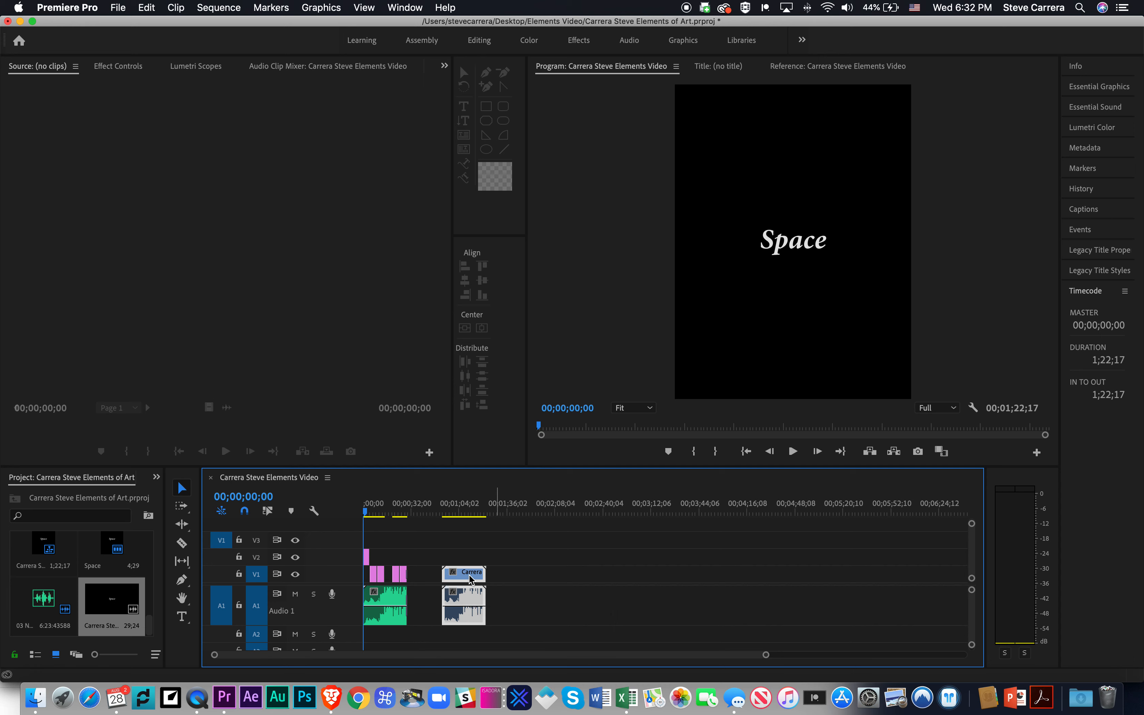
left_click(502, 581)
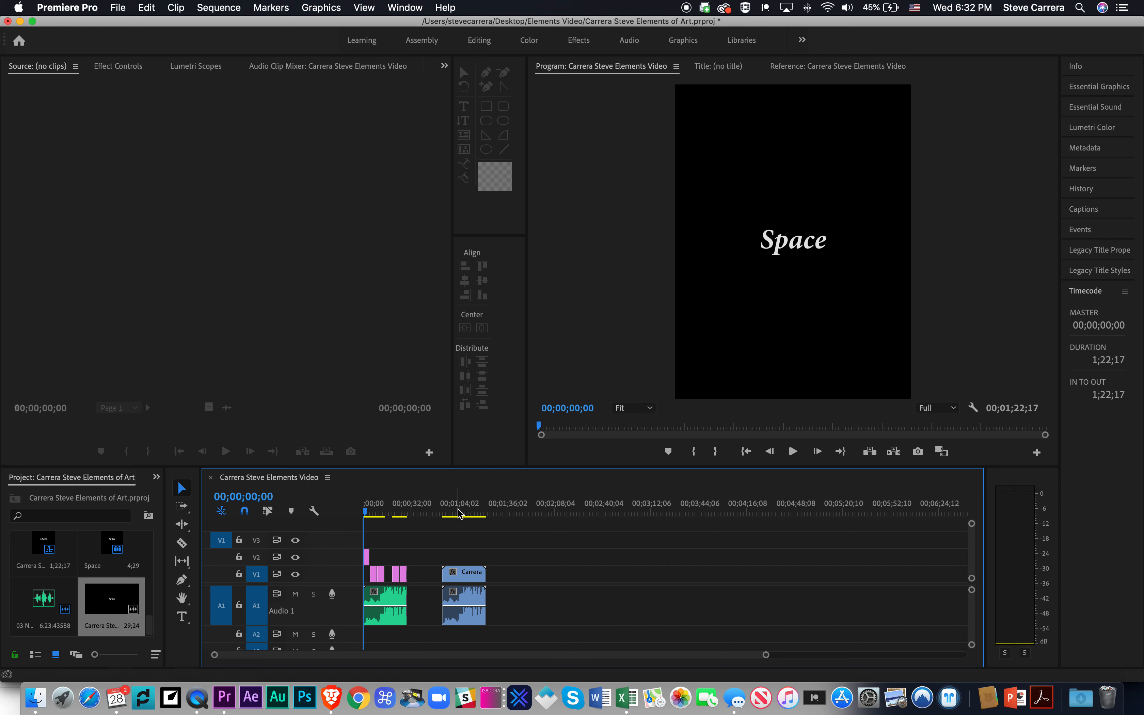
Unlink the Video_1 clip's video from its audio via the clip's context menu
left_click(464, 573)
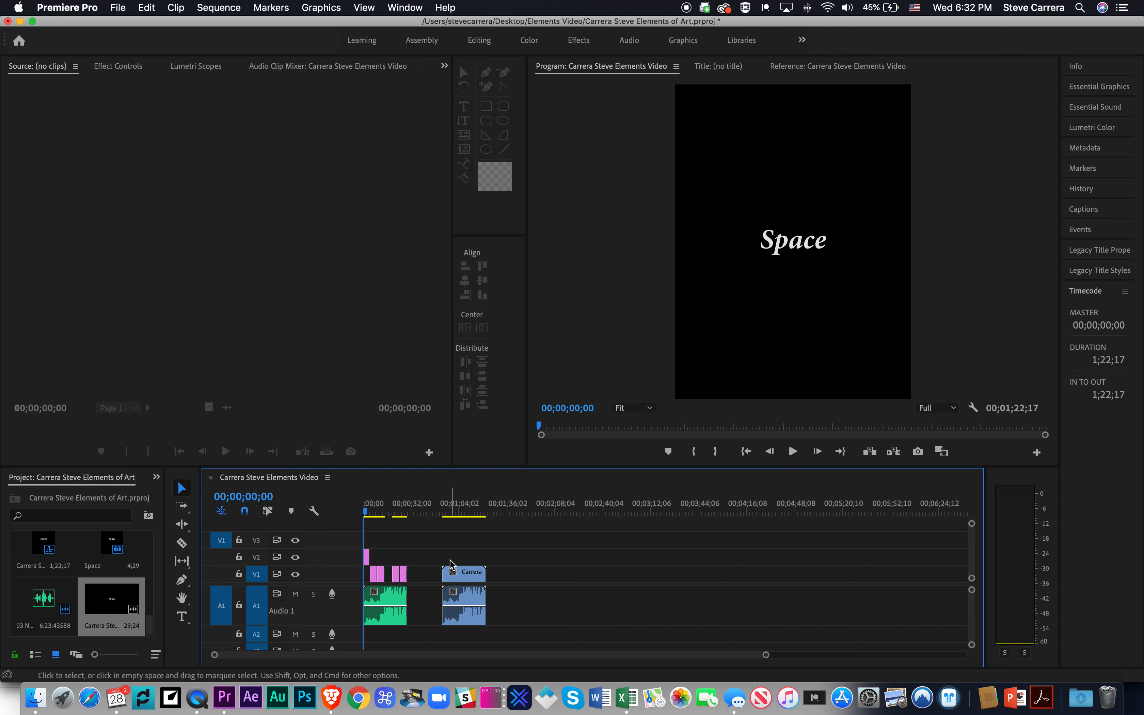
mouse_move(449, 554)
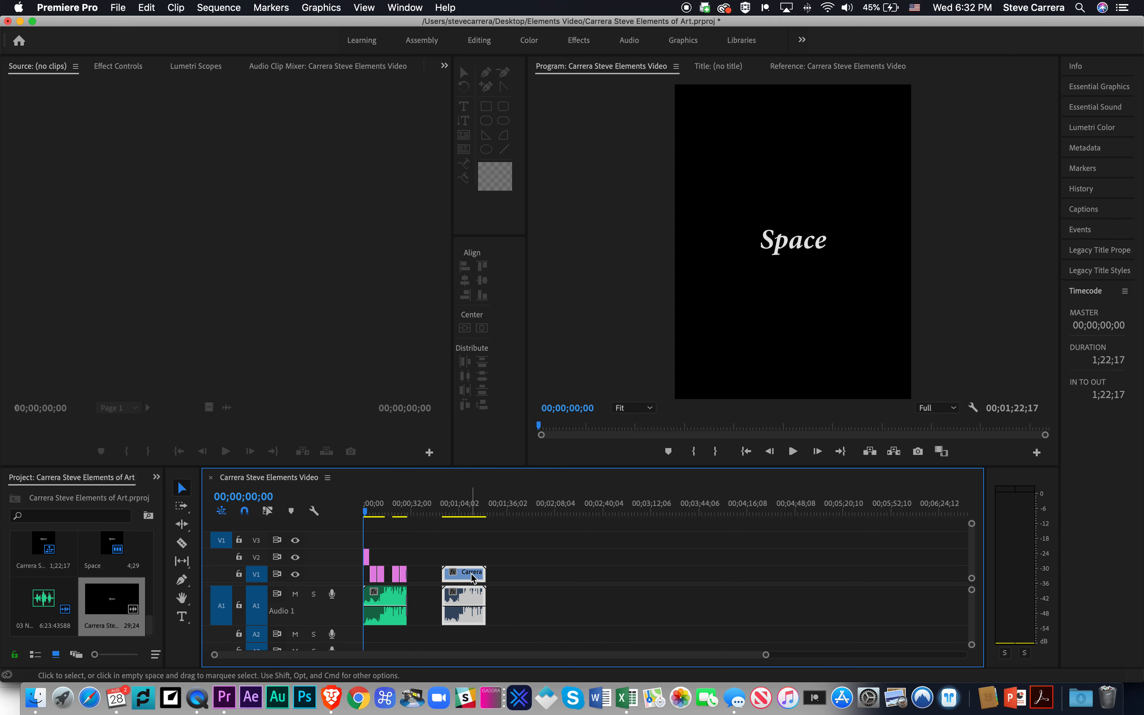
right_click(463, 573)
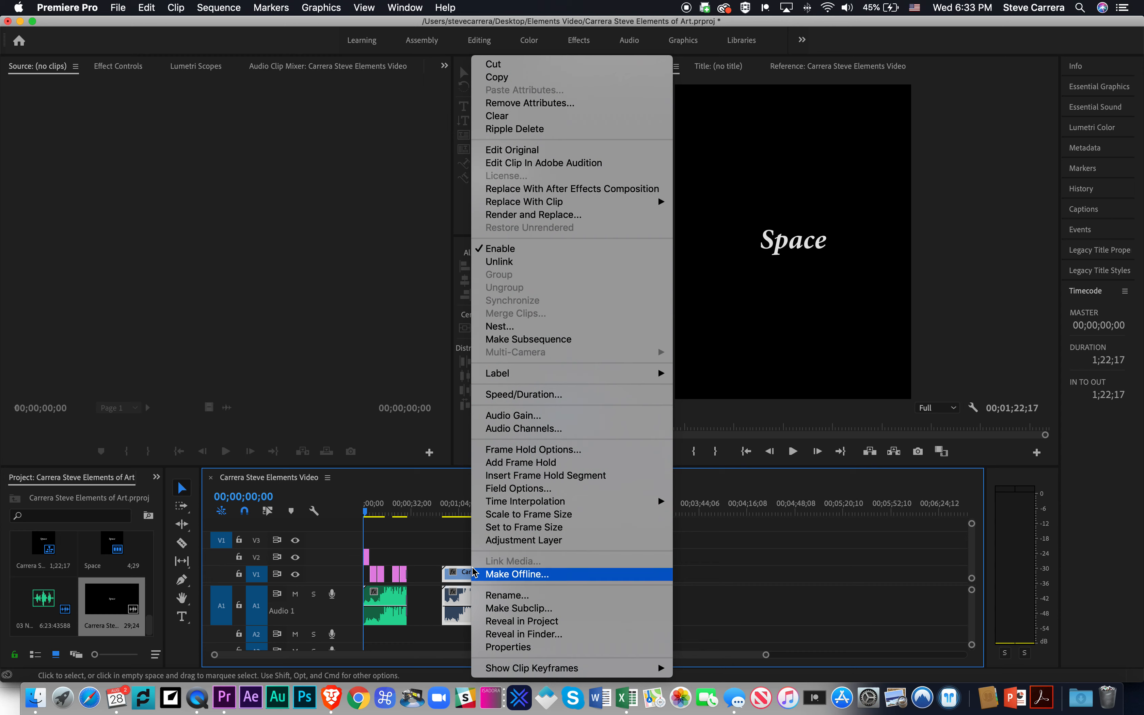
mouse_move(499, 262)
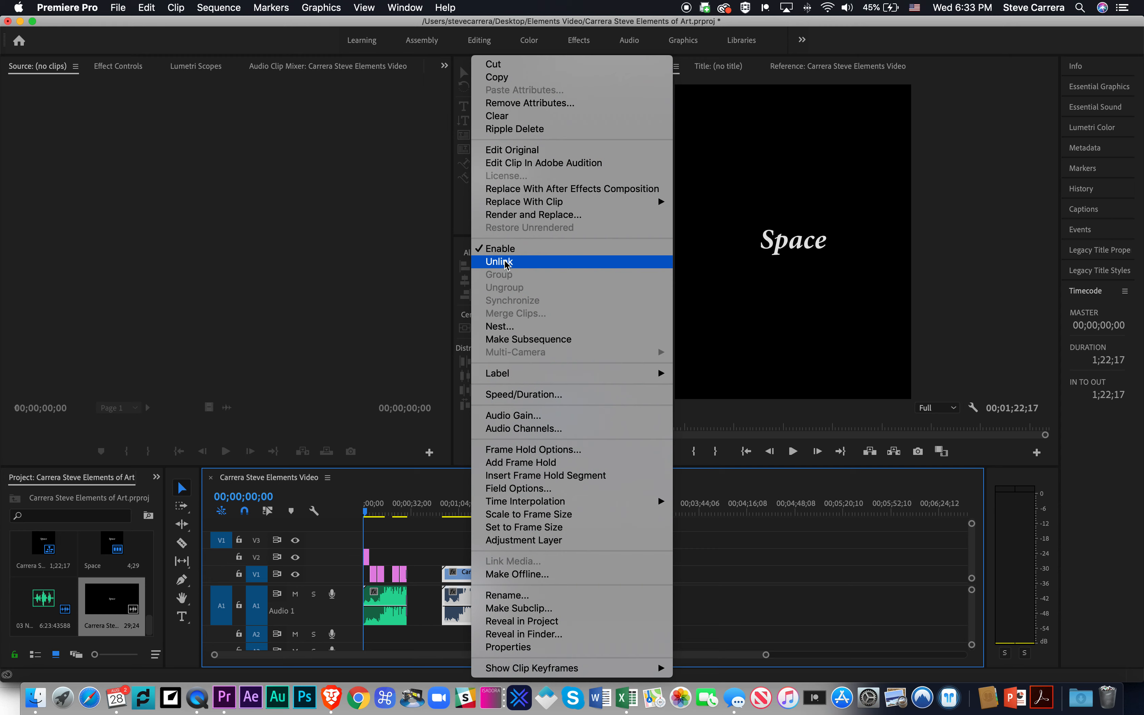
left_click(499, 261)
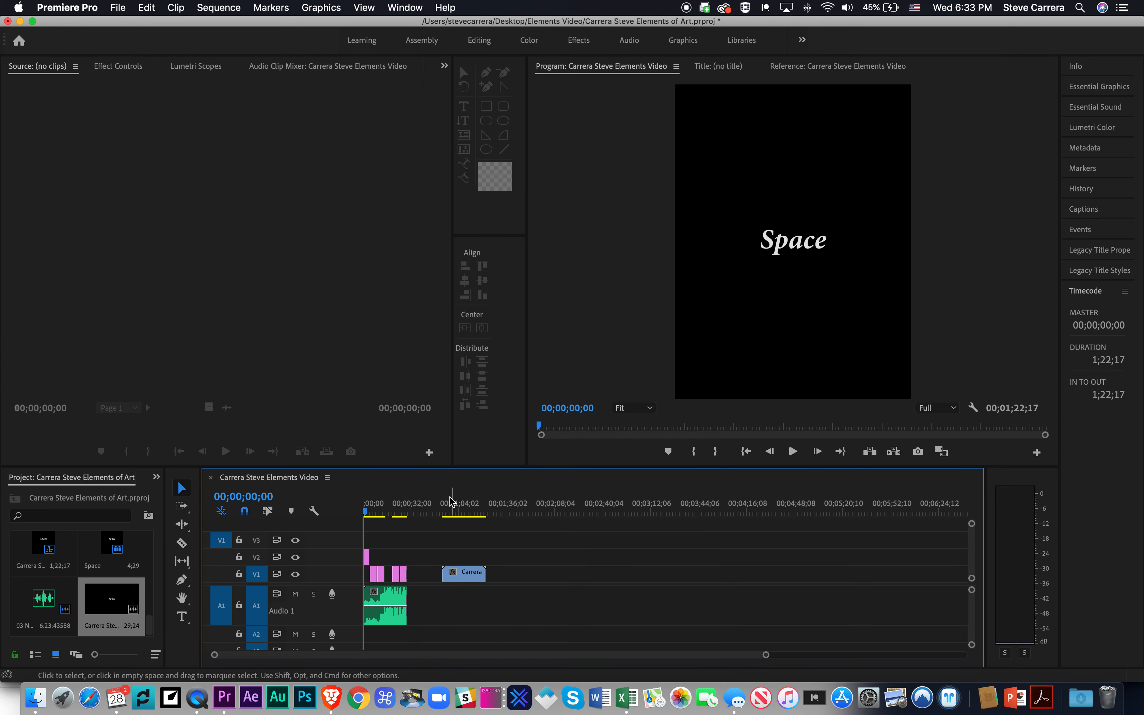
Preview the video-only clip by moving the playhead near its start, around 00;00;52;20
left_click(792, 450)
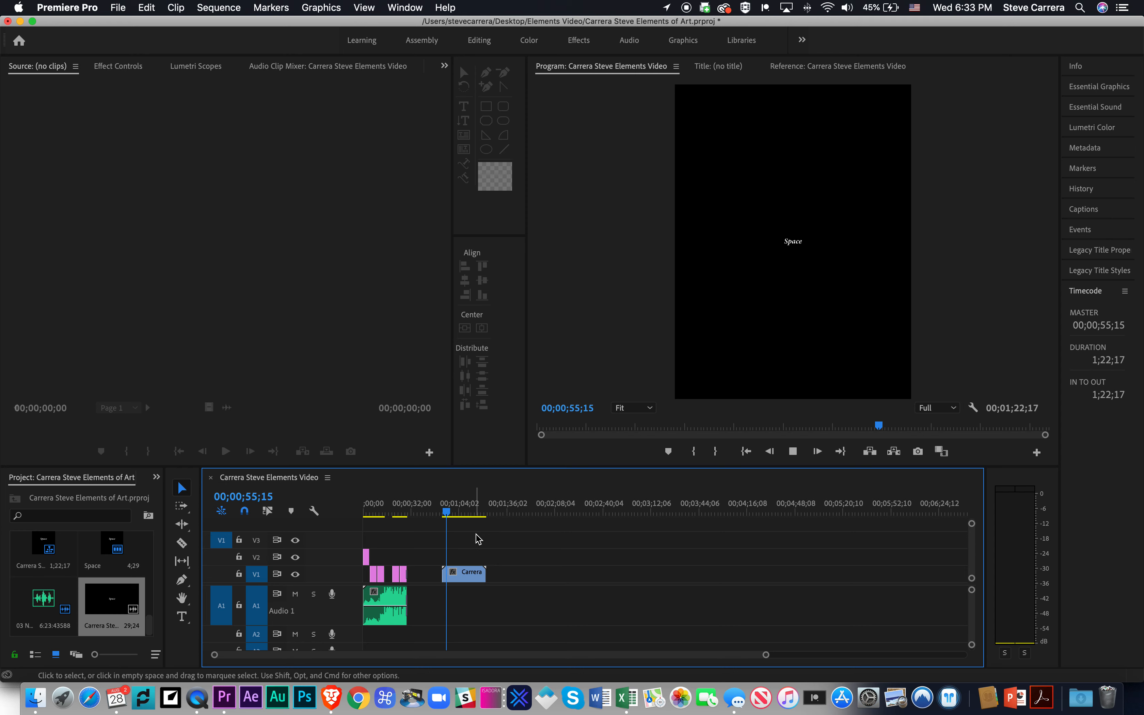
left_click(458, 511)
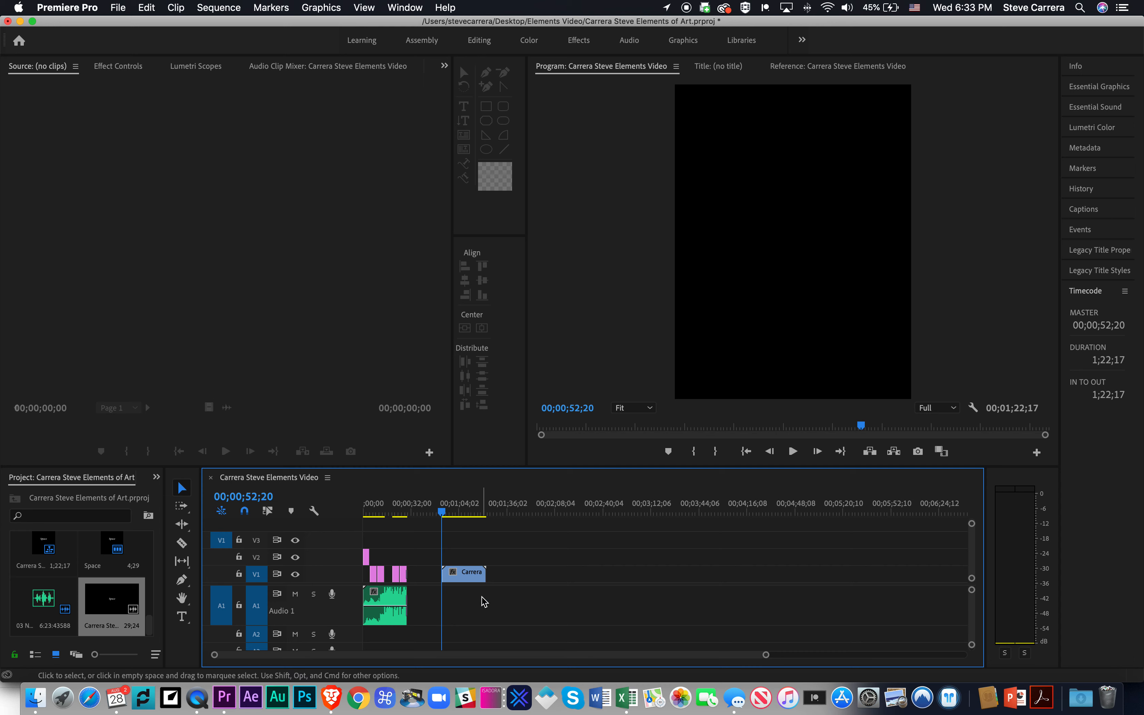
mouse_move(600, 35)
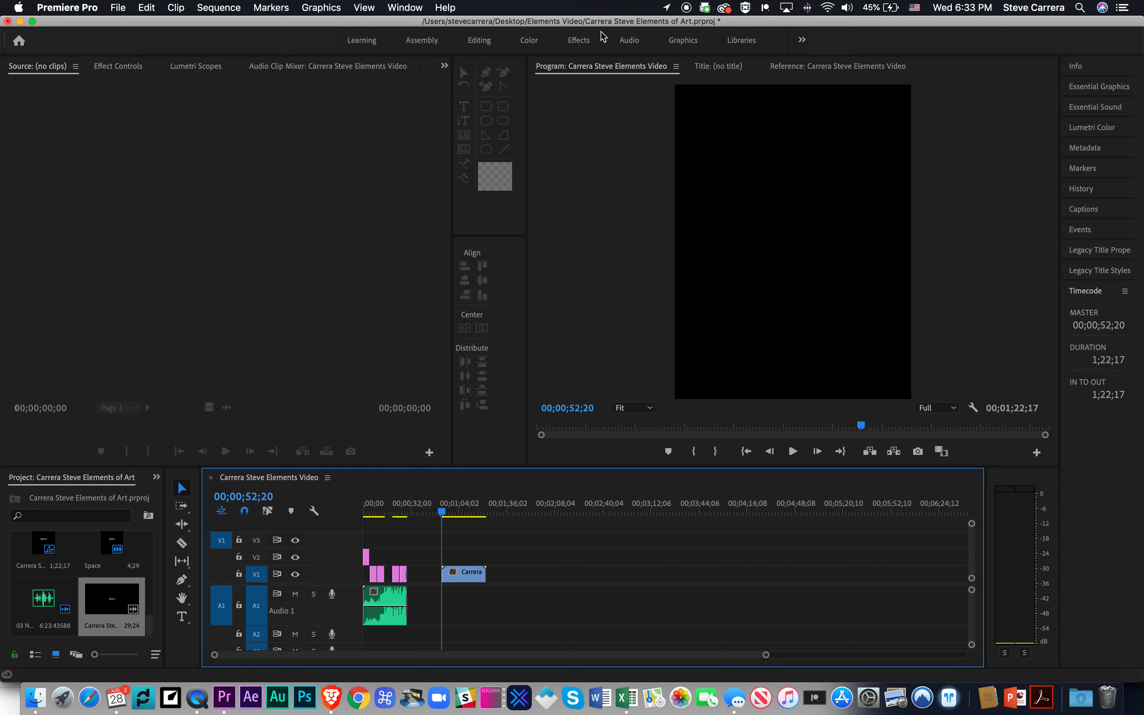